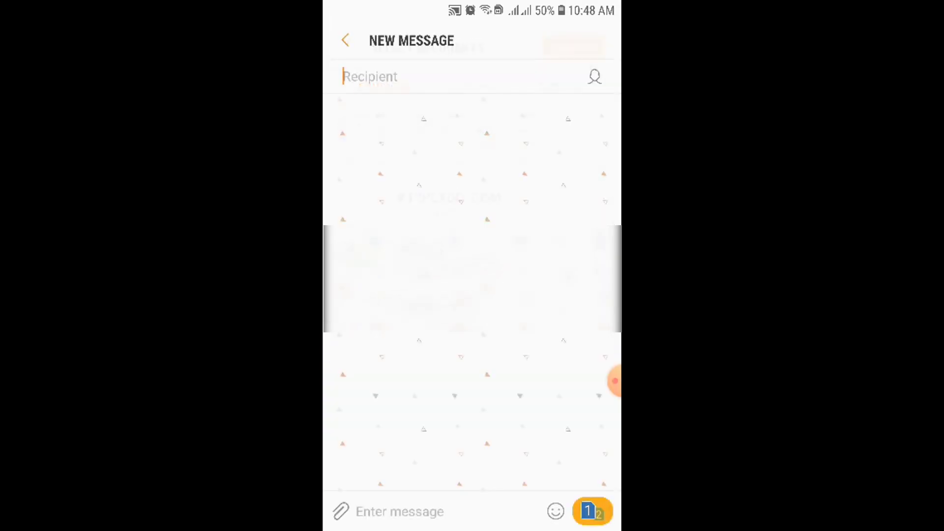
# Long-press the empty new-message field to reveal the Paste and Clipboard popup.
pyautogui.click(422, 76)
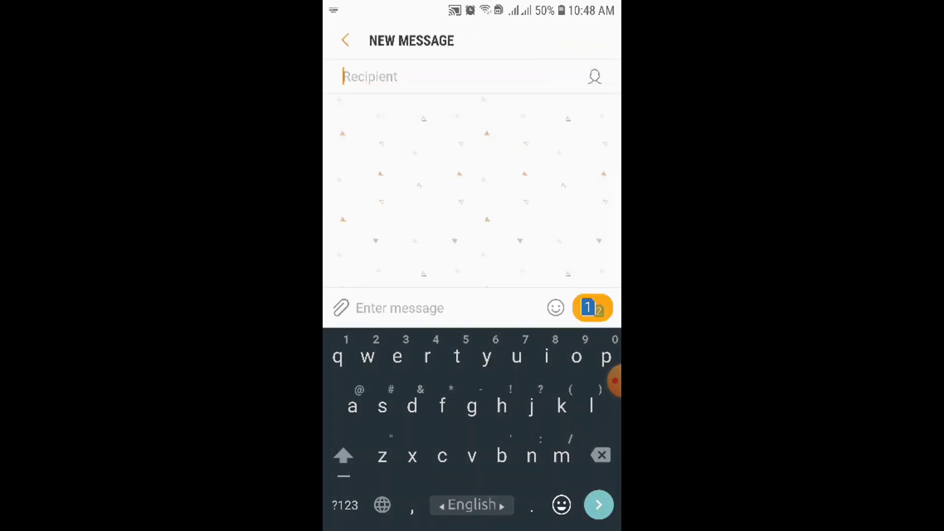
pyautogui.click(400, 308)
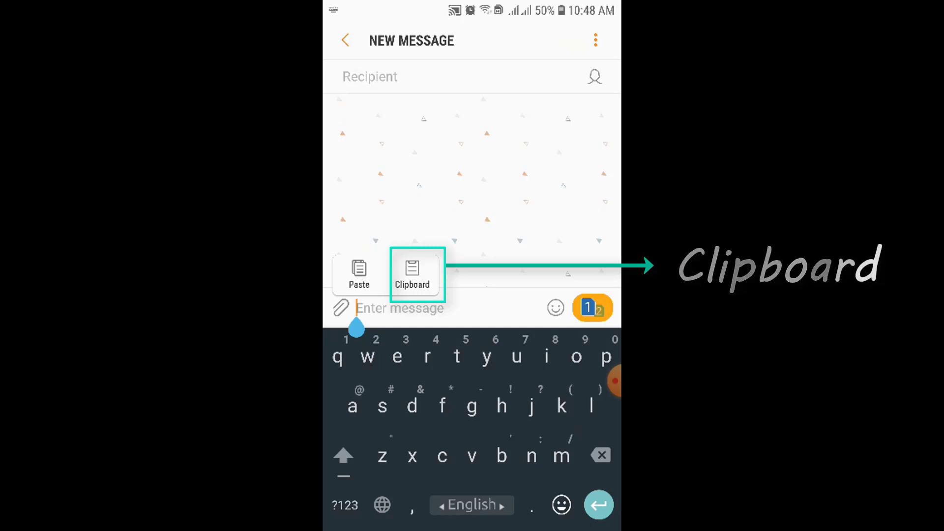
# Delete all saved clipboard items, leaving it empty, then go to the home screen.
pyautogui.click(412, 272)
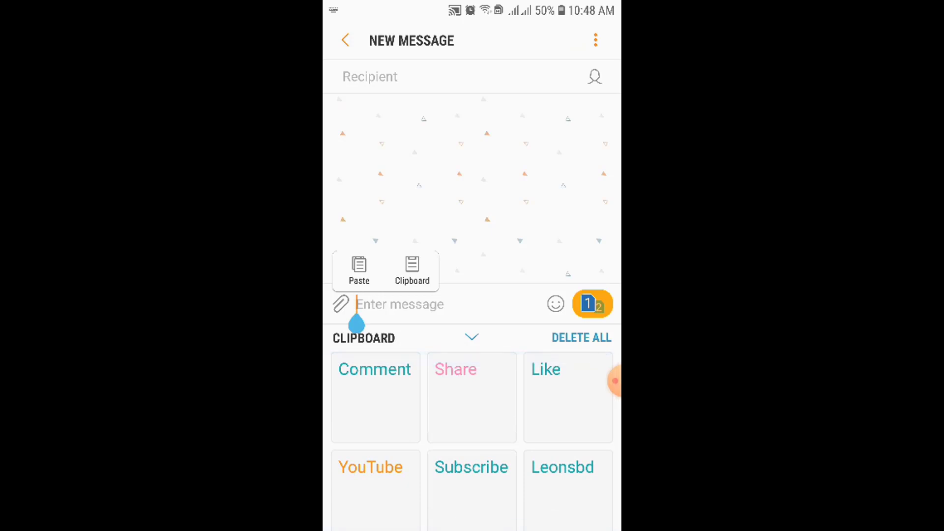
pyautogui.click(580, 337)
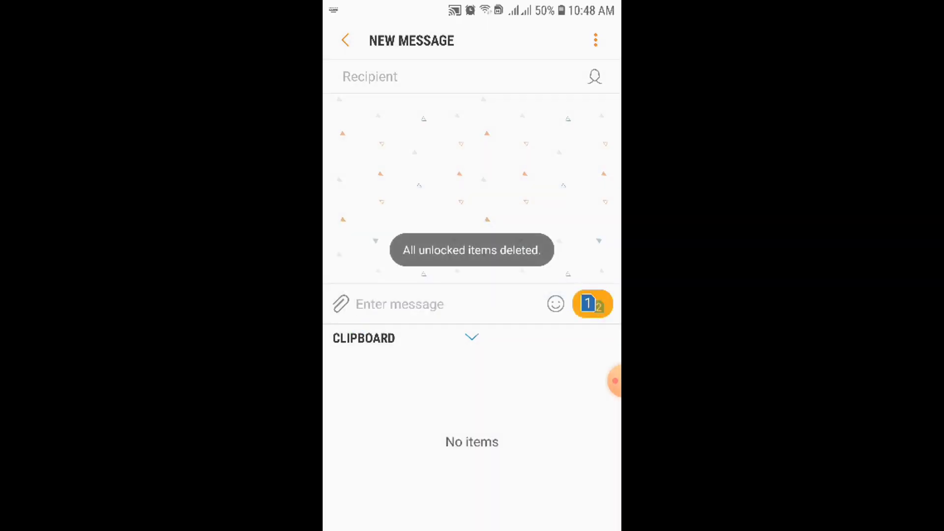
pyautogui.click(345, 41)
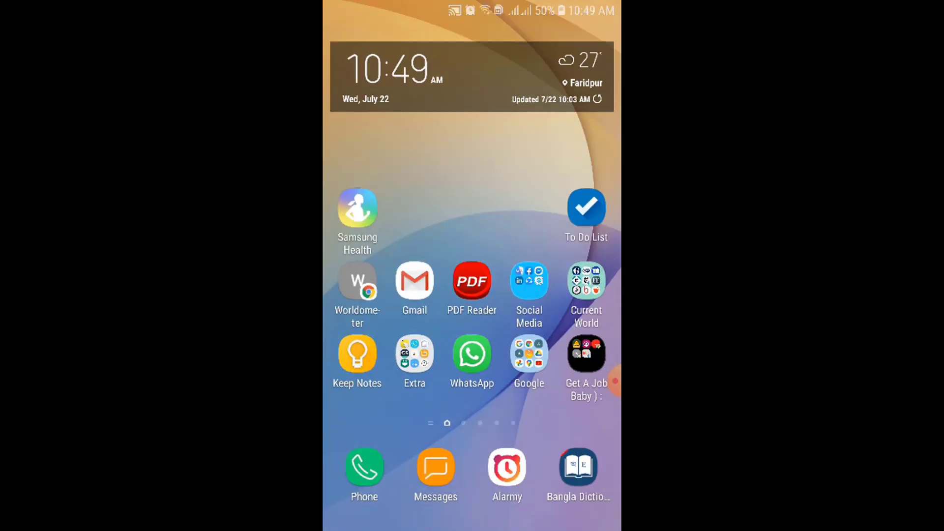
# Launch the Bangla Dictionary app from the dock.
pyautogui.click(436, 471)
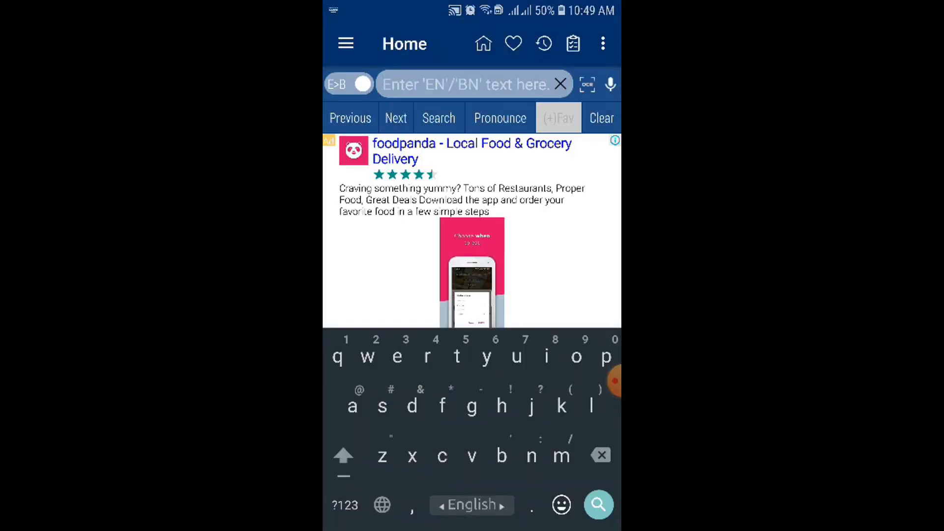
# Search 'subs' and copy the suggested word Subscribe.
pyautogui.write('subscribe')
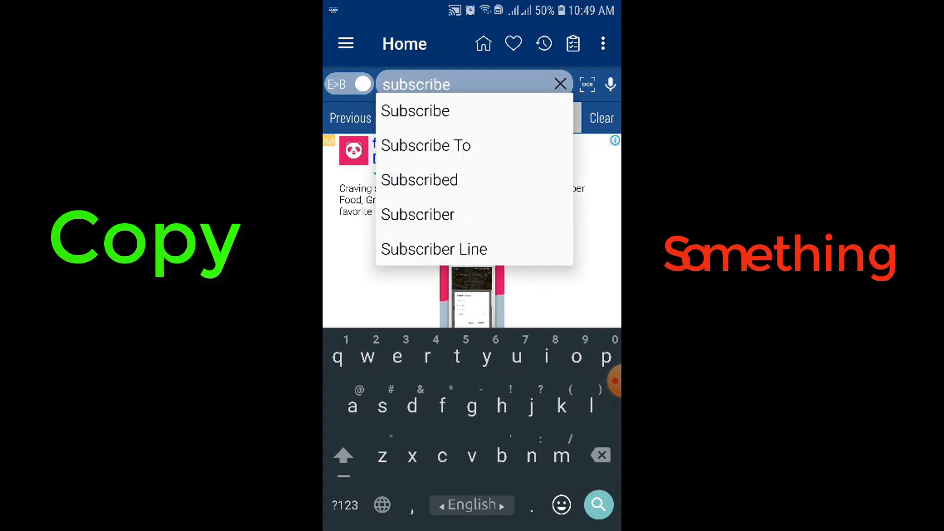
pyautogui.click(414, 111)
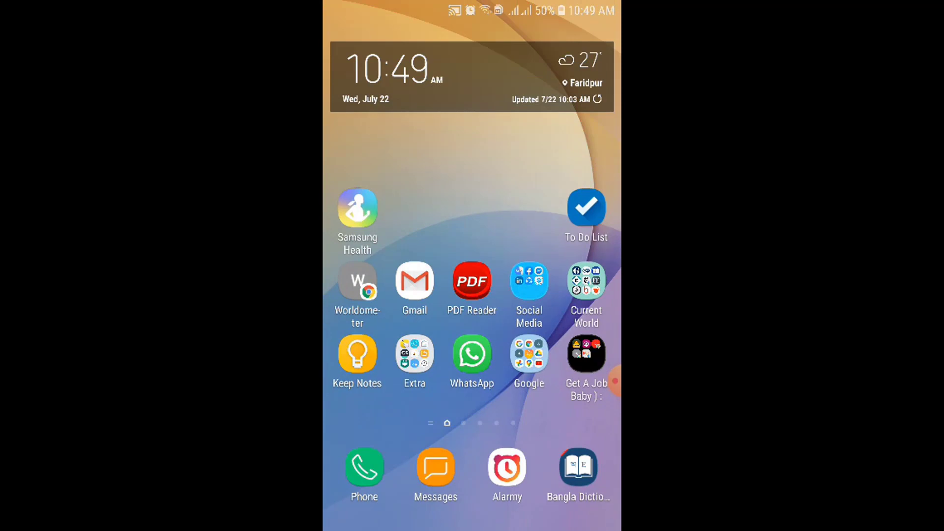
# Return to the new message and reveal its Paste and Clipboard popup.
pyautogui.click(436, 471)
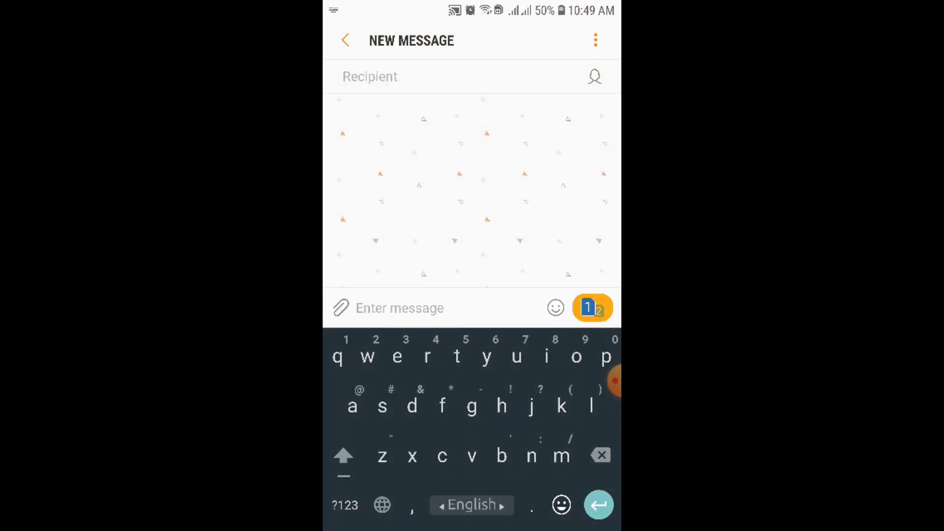
pyautogui.click(400, 308)
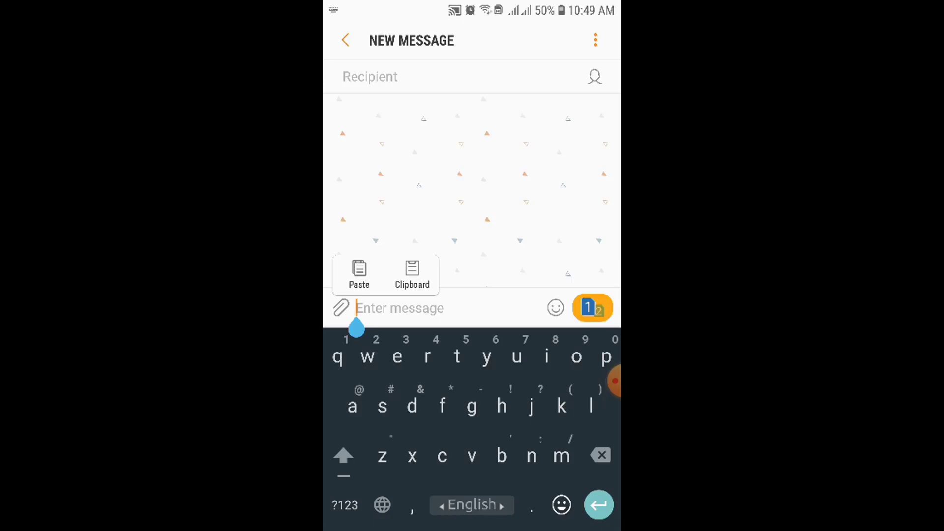
# Show the keyboard clipboard panel now holding only 'Subscribe'.
pyautogui.click(412, 271)
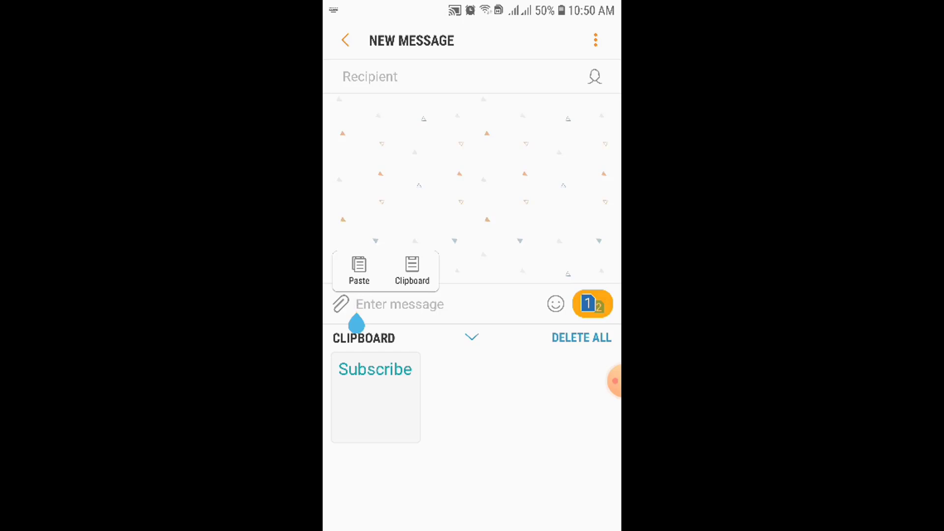
pyautogui.click(399, 304)
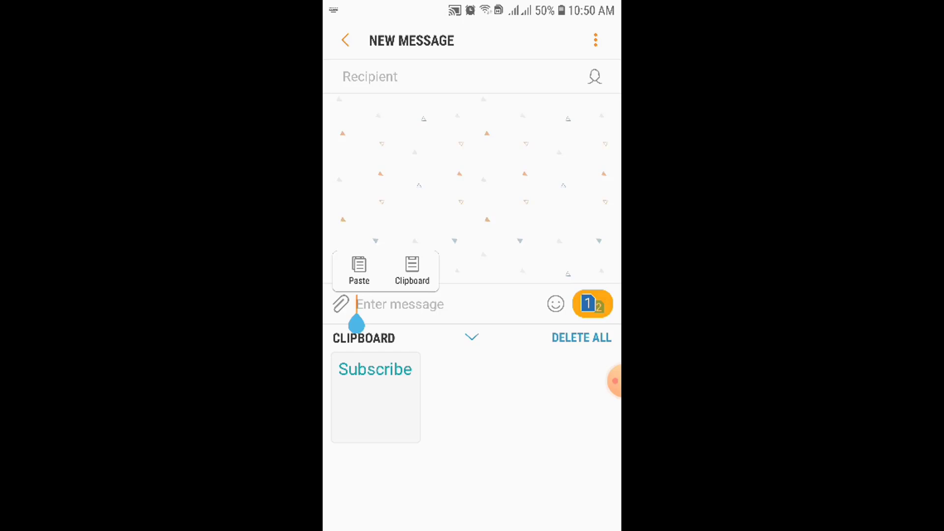